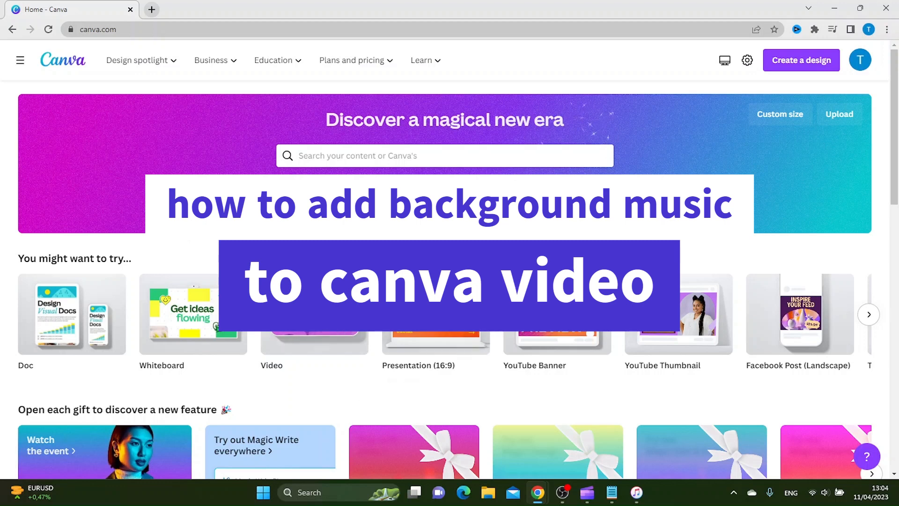
Step: Create a blank five-second video design from the Canva home page's Video option
left_click(314, 314)
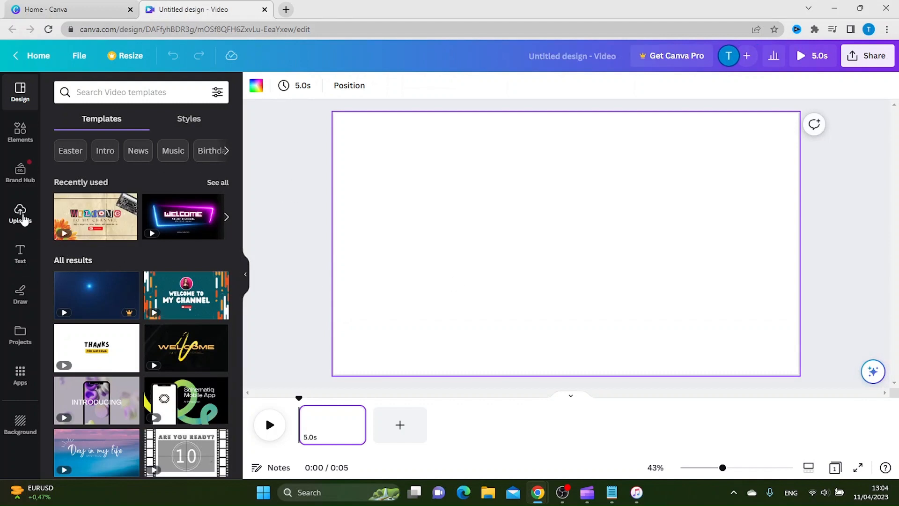
Step: Add the 30.8-second cat clip from the uploaded videos to the page
left_click(20, 213)
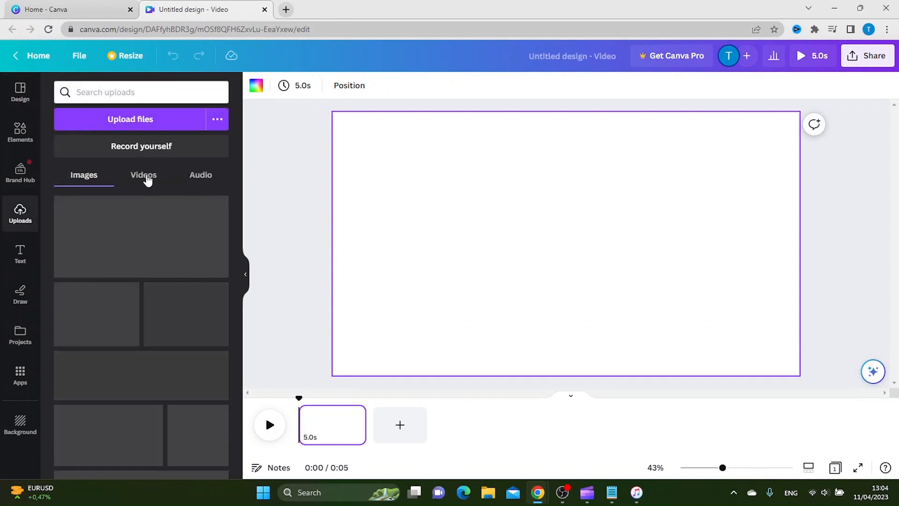
left_click(143, 175)
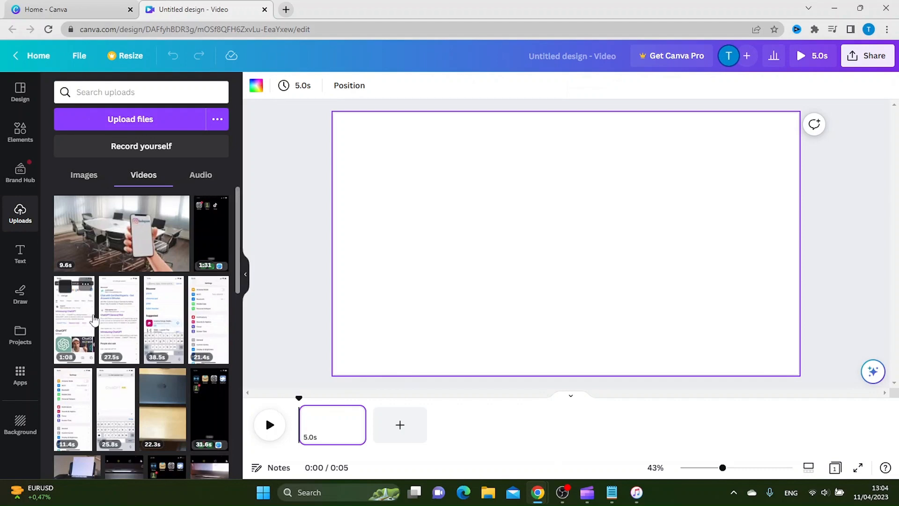
scroll("down", 3)
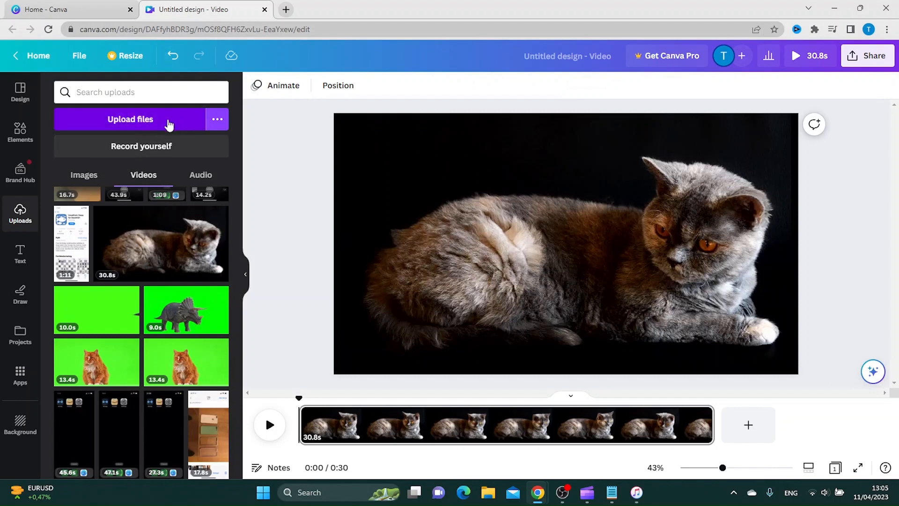
Step: Abandon uploading a file from the computer and open the Elements library instead
left_click(130, 118)
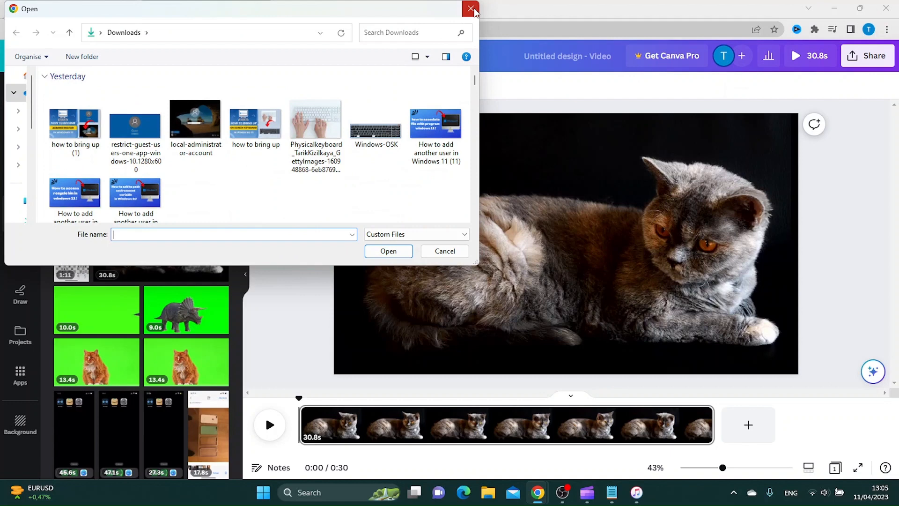
left_click(470, 10)
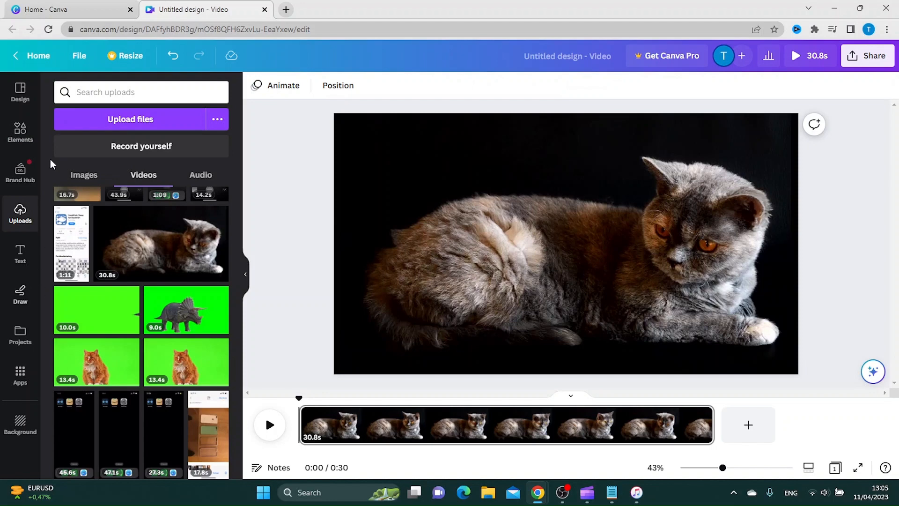
left_click(20, 132)
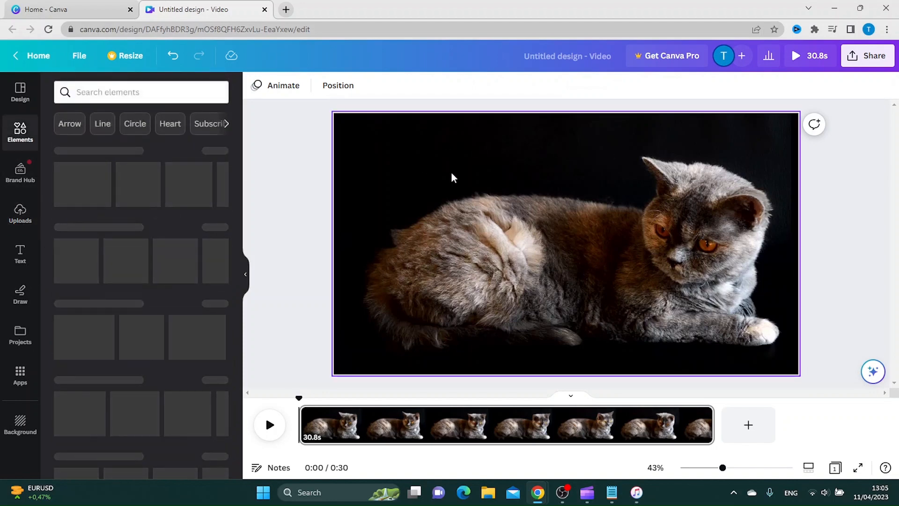
Step: Search elements for 'audio' and browse the Audio results like Advertising and Nostalgic Piano
left_click(140, 92)
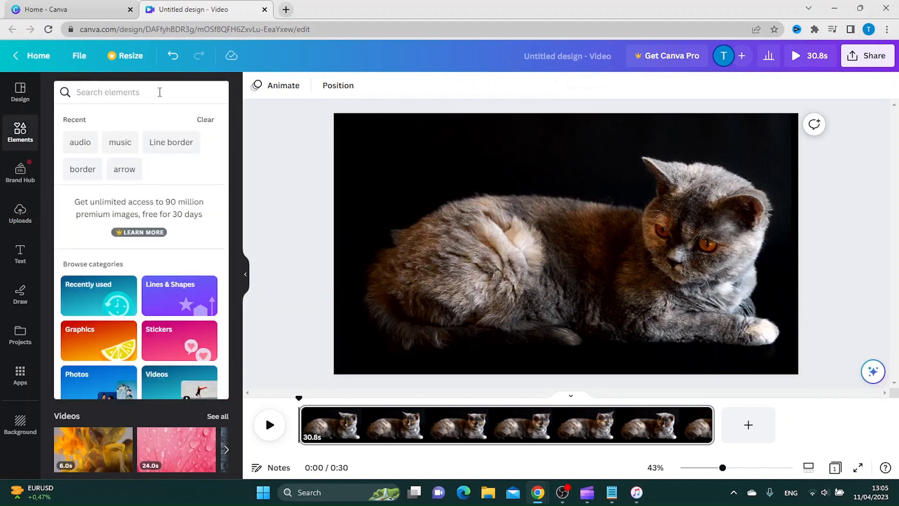
type("audio")
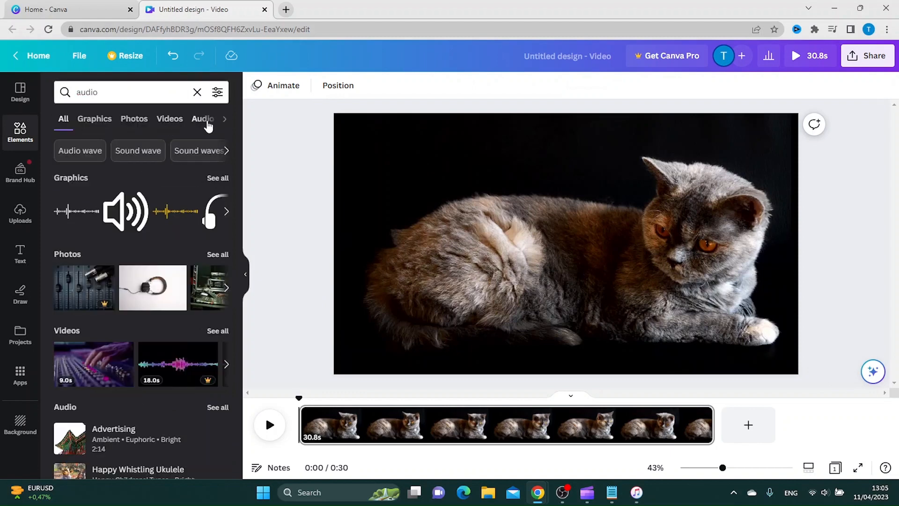
left_click(202, 119)
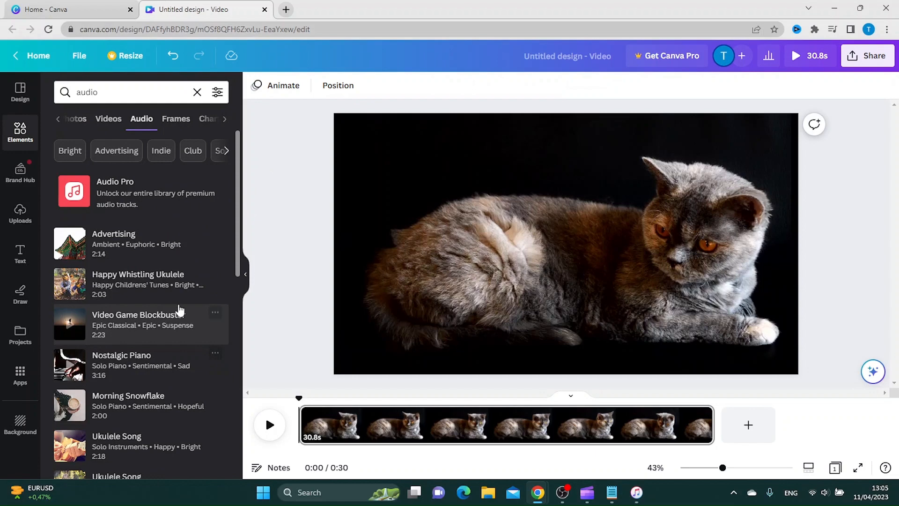
scroll("down", 3)
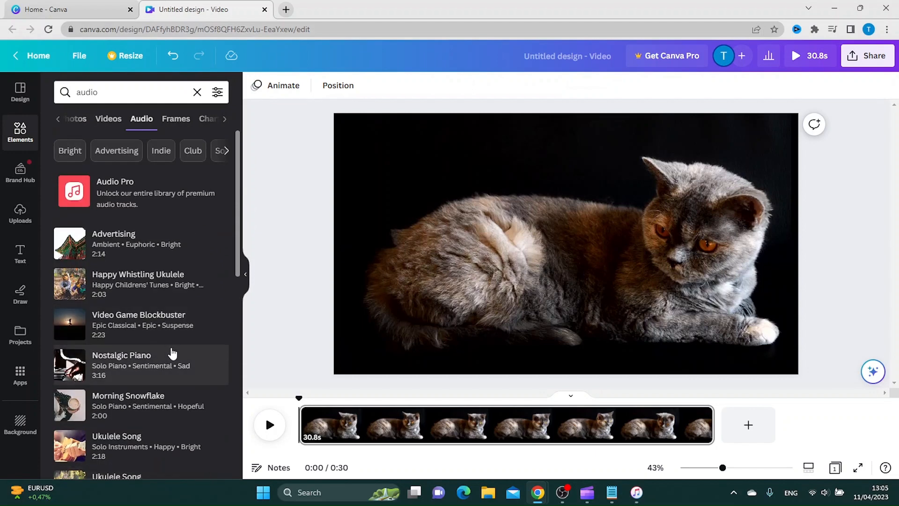
mouse_move(147, 222)
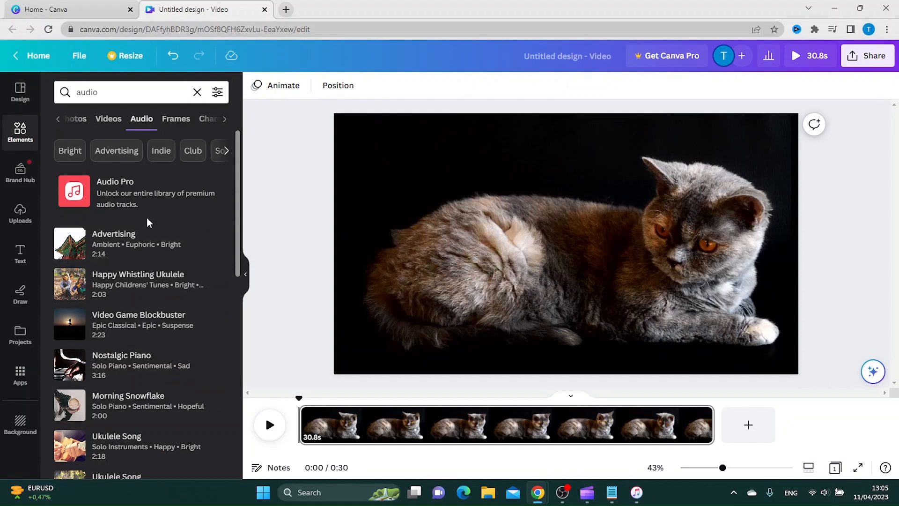
mouse_move(112, 292)
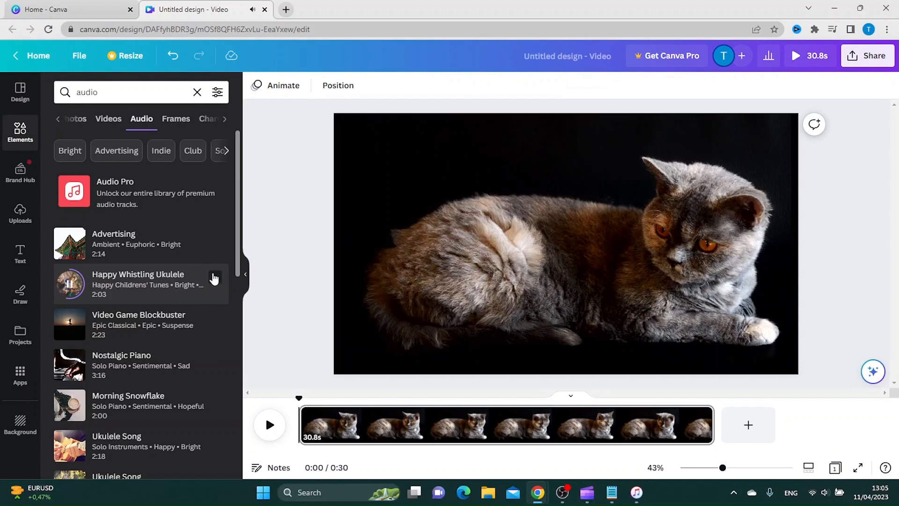
Step: Add the Happy Whistling Ukulele track under the cat video and preview playback
left_click(214, 277)
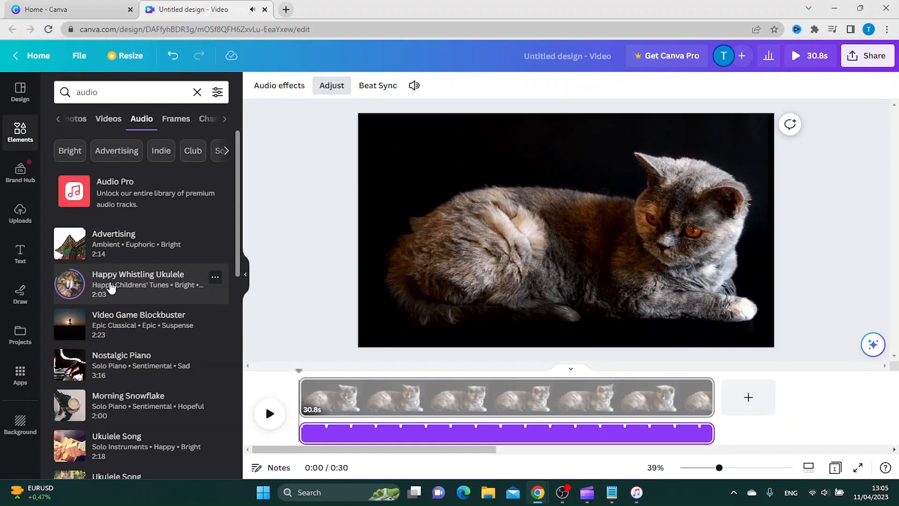
left_click(69, 284)
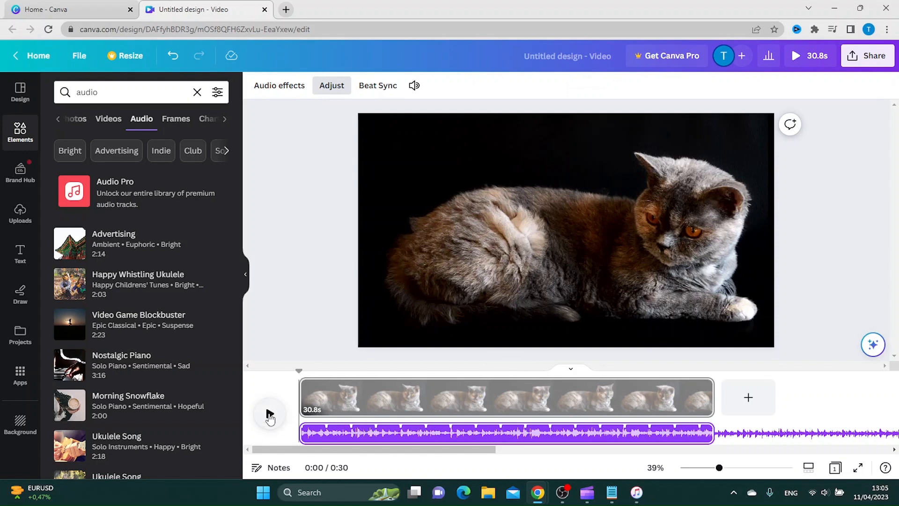
left_click(270, 414)
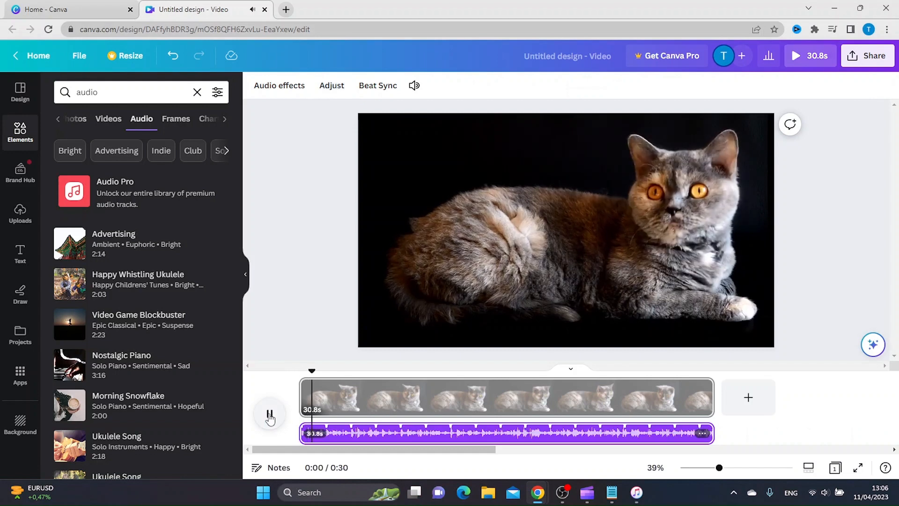
left_click(270, 415)
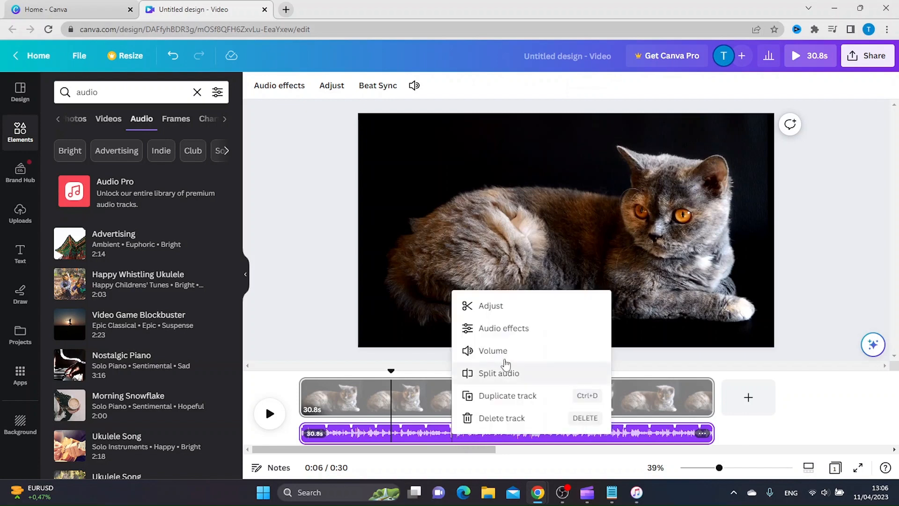
Step: Lower the ukulele track's volume from 100 to about 29 and replay the video
left_click(492, 350)
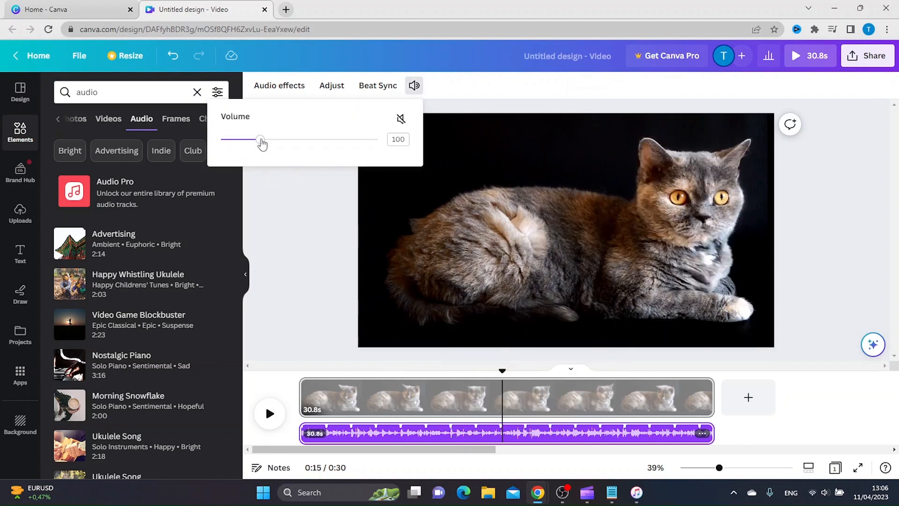
left_click_drag(260, 139, 247, 140)
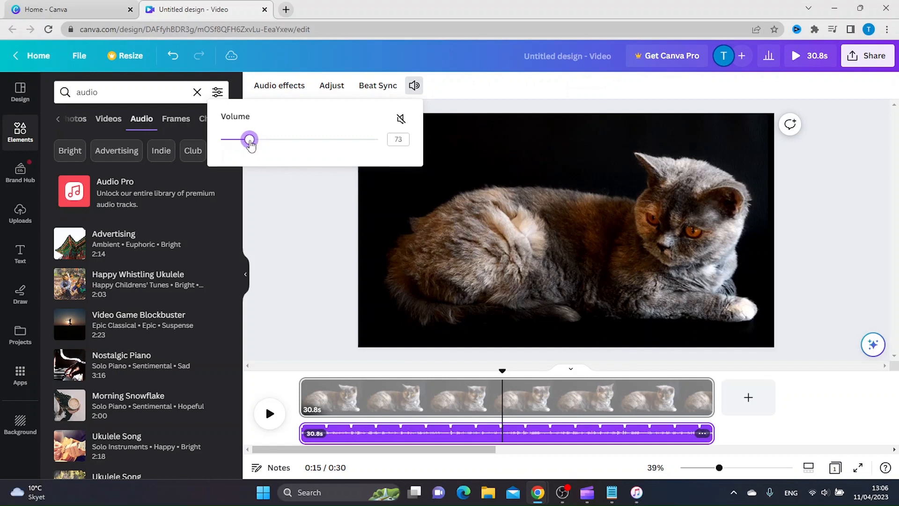
left_click_drag(248, 139, 234, 139)
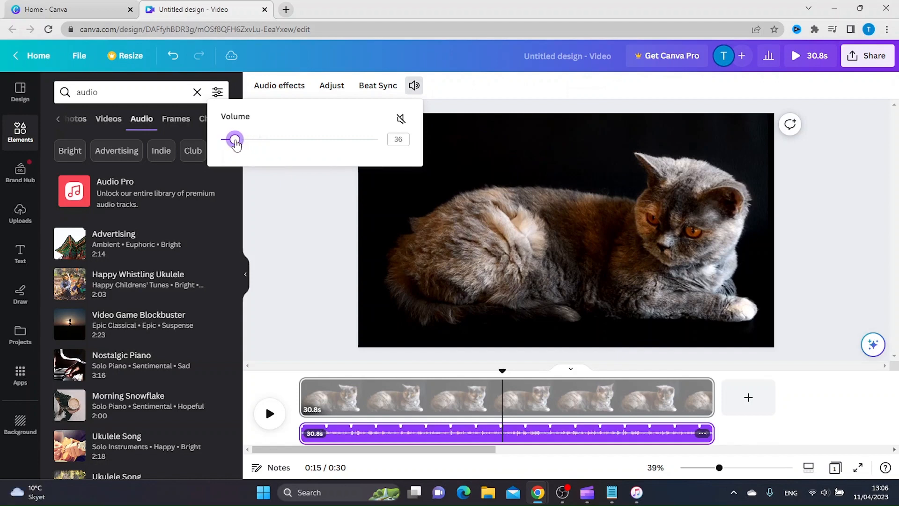
left_click_drag(235, 140, 230, 140)
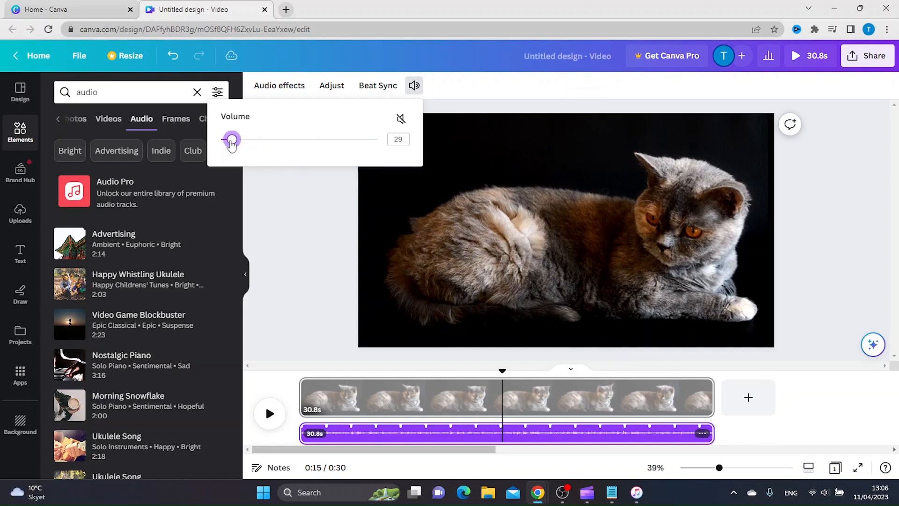
left_click_drag(231, 140, 225, 140)
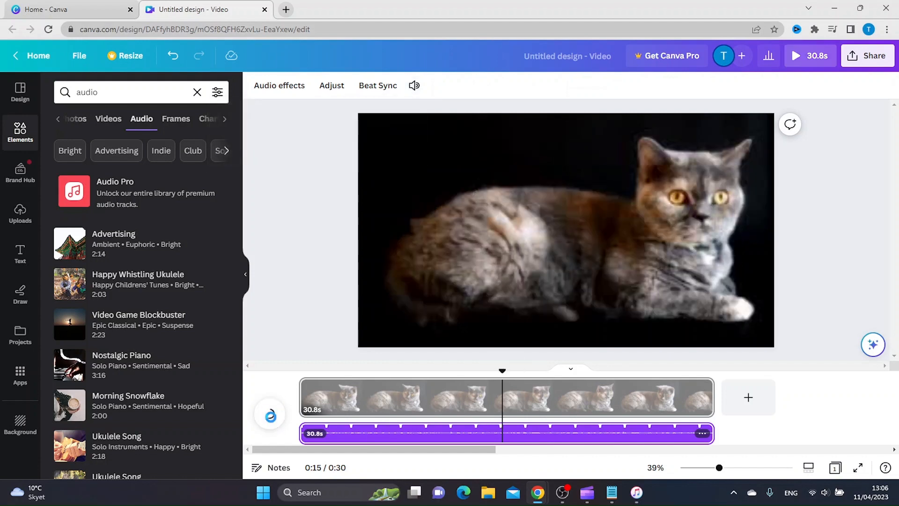
left_click(795, 55)
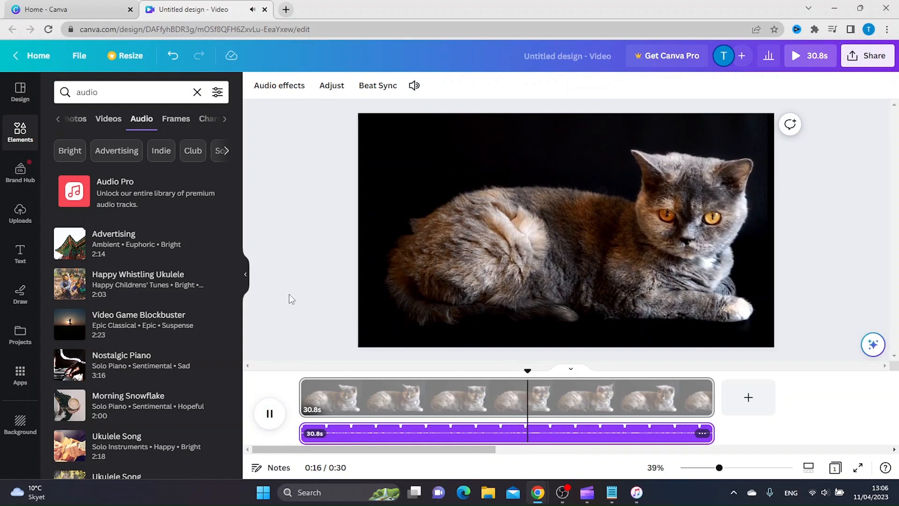